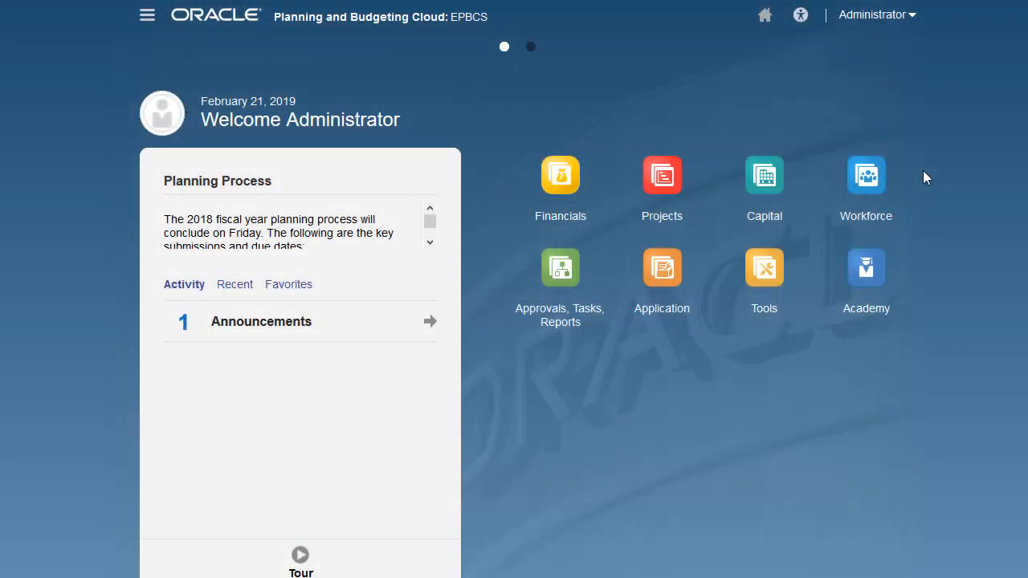
# Go from the home page into Workforce, then Compensation Planning
pyautogui.click(866, 175)
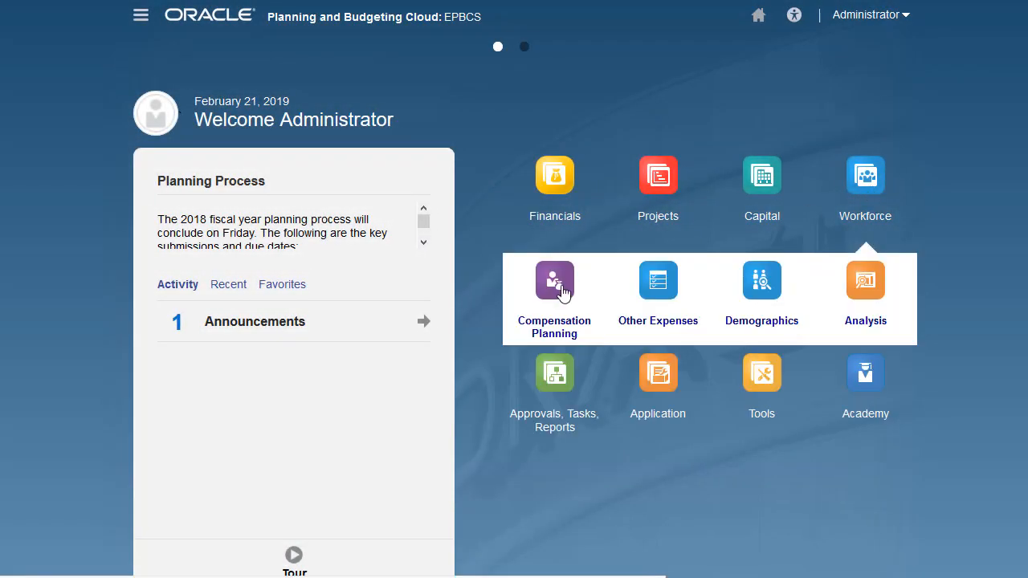
pyautogui.click(554, 281)
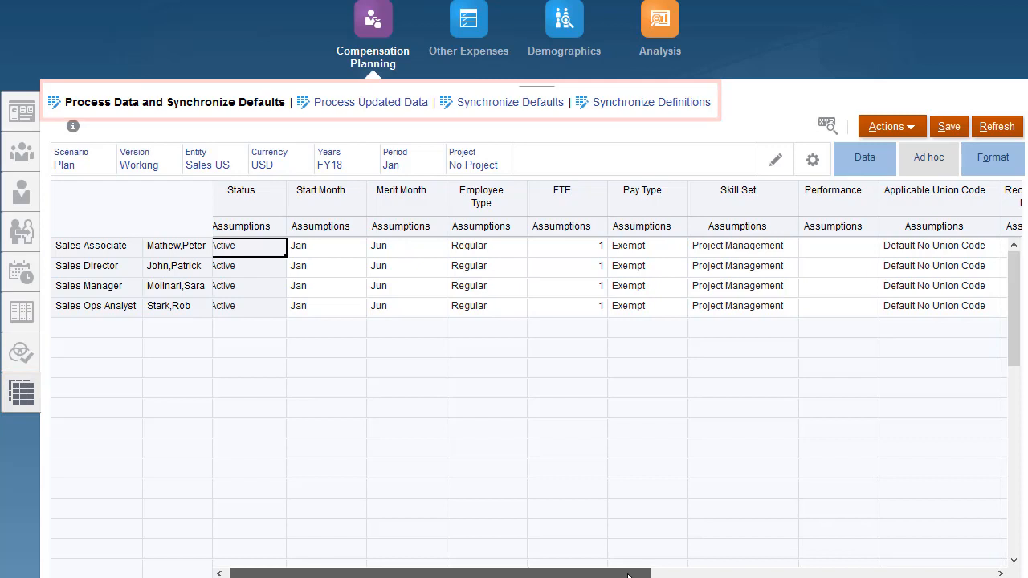
# Review the Process Data form, then the Process Updated Data form's Benefit columns
pyautogui.hscroll(3)
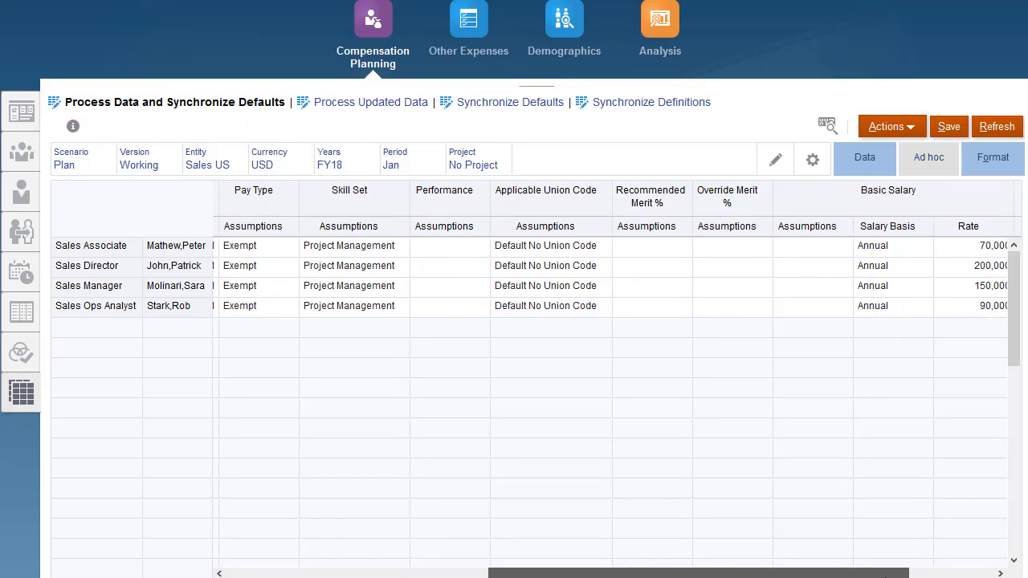
pyautogui.hscroll(3)
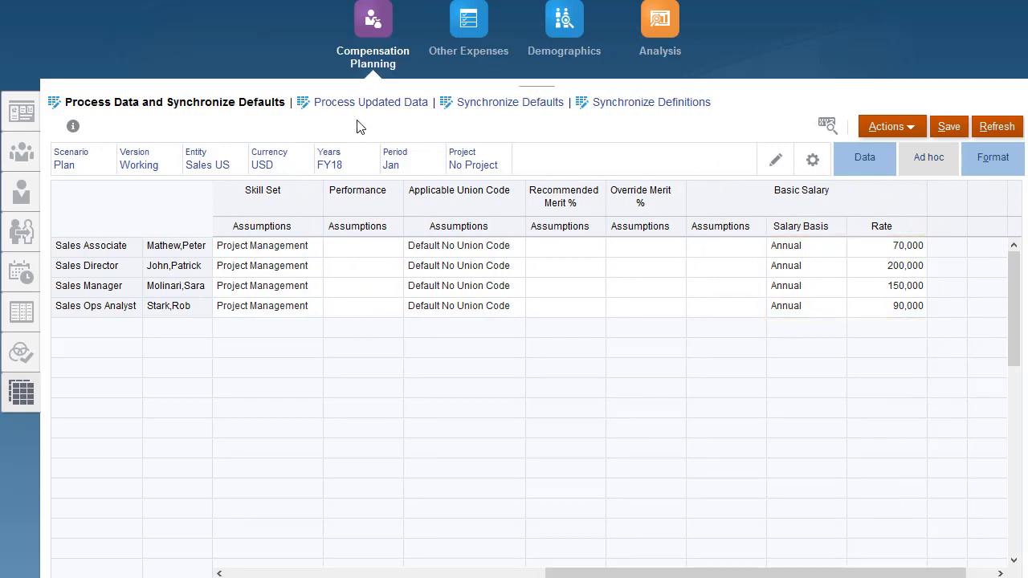
pyautogui.click(369, 102)
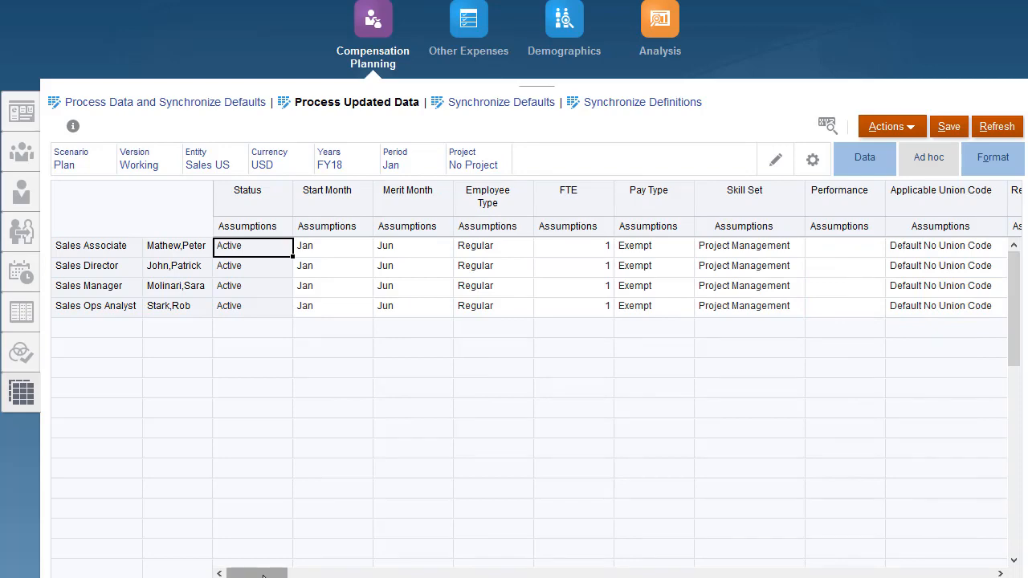
pyautogui.hscroll(3)
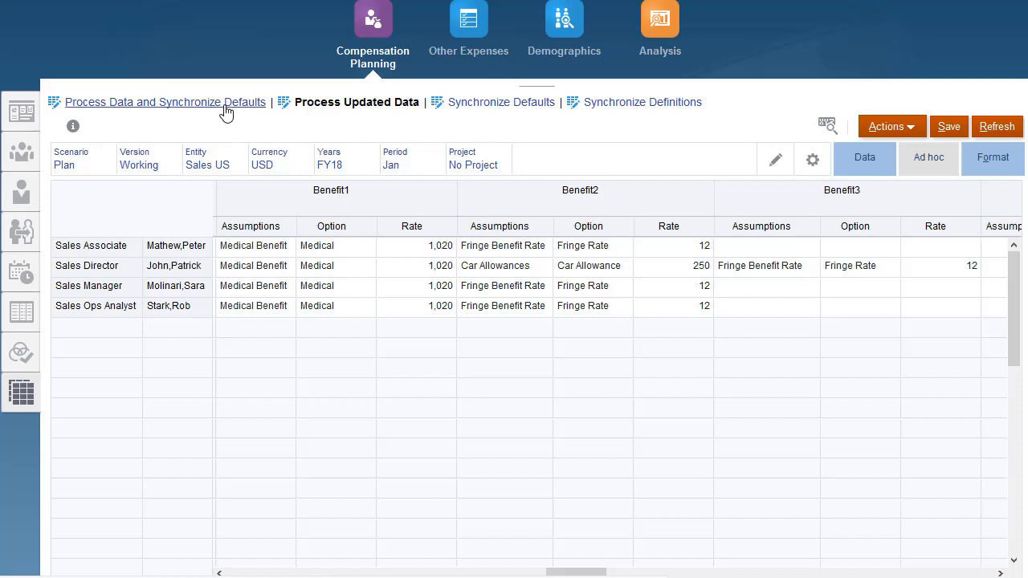
pyautogui.click(164, 102)
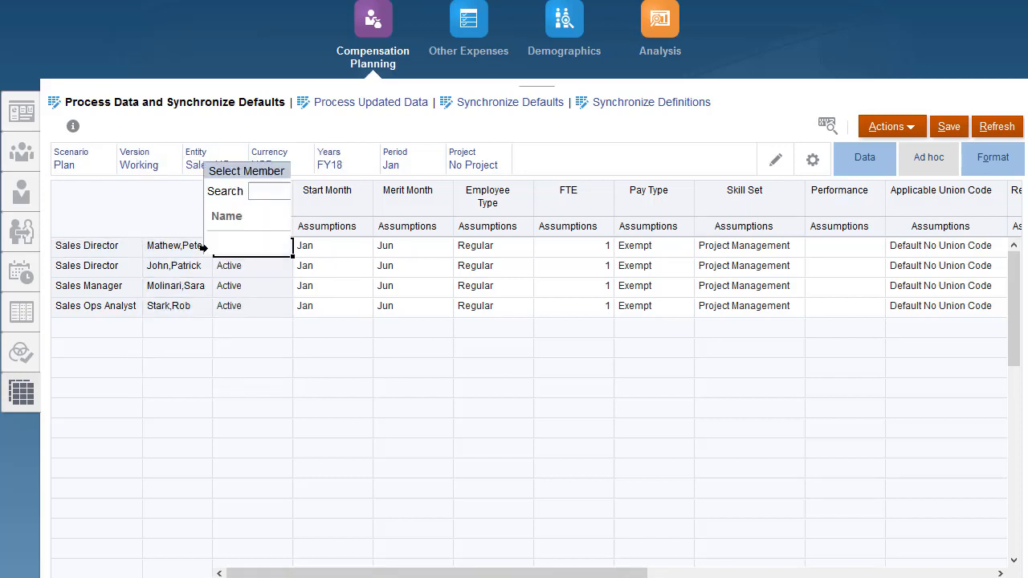
pyautogui.write('ro')
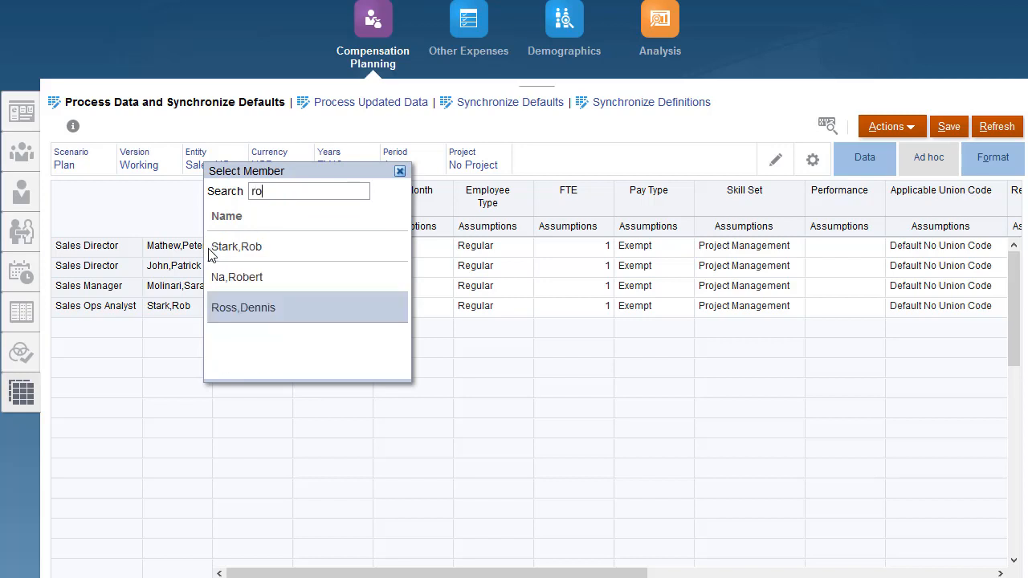
pyautogui.click(243, 308)
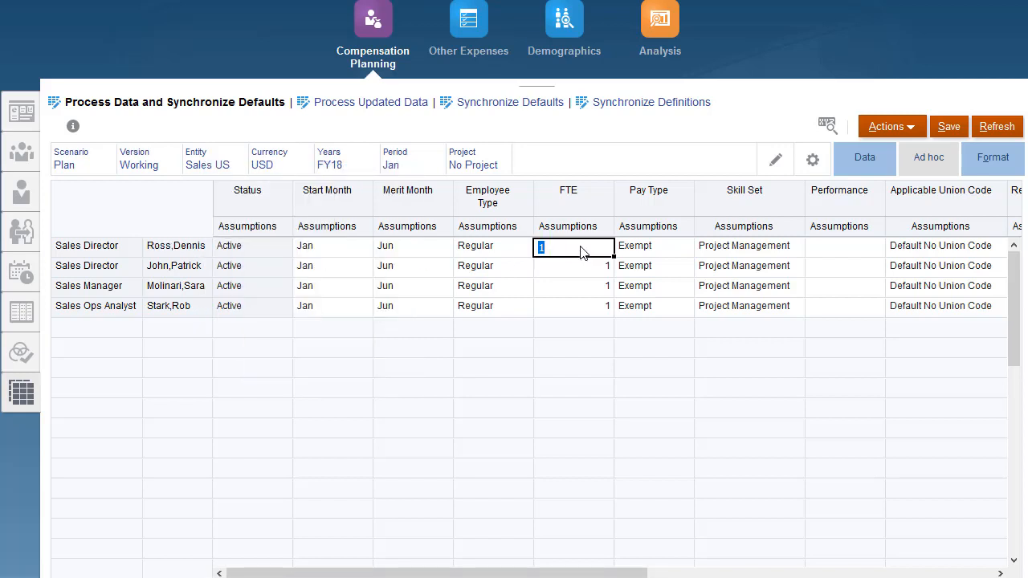
pyautogui.write('.75')
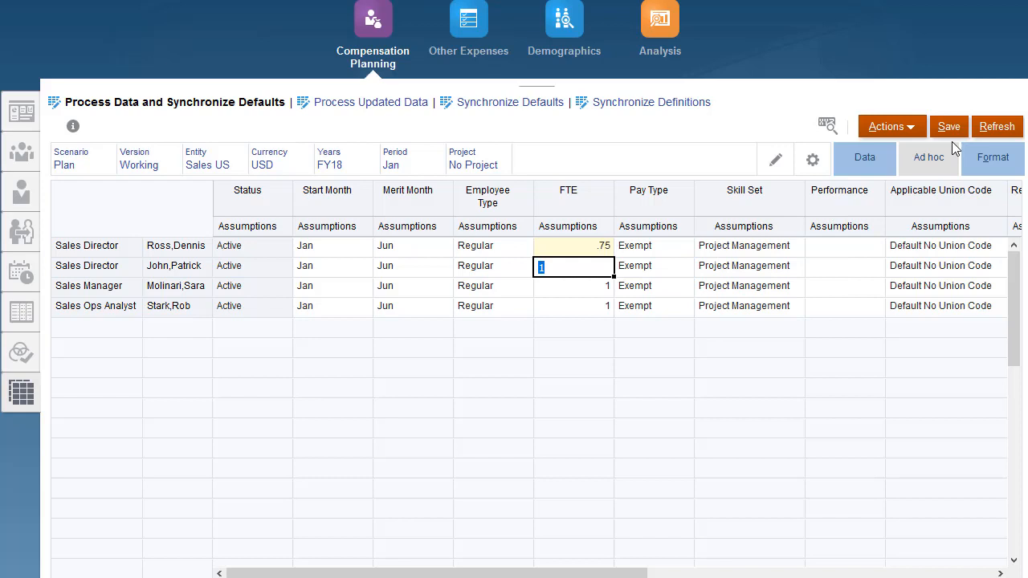
pyautogui.click(947, 125)
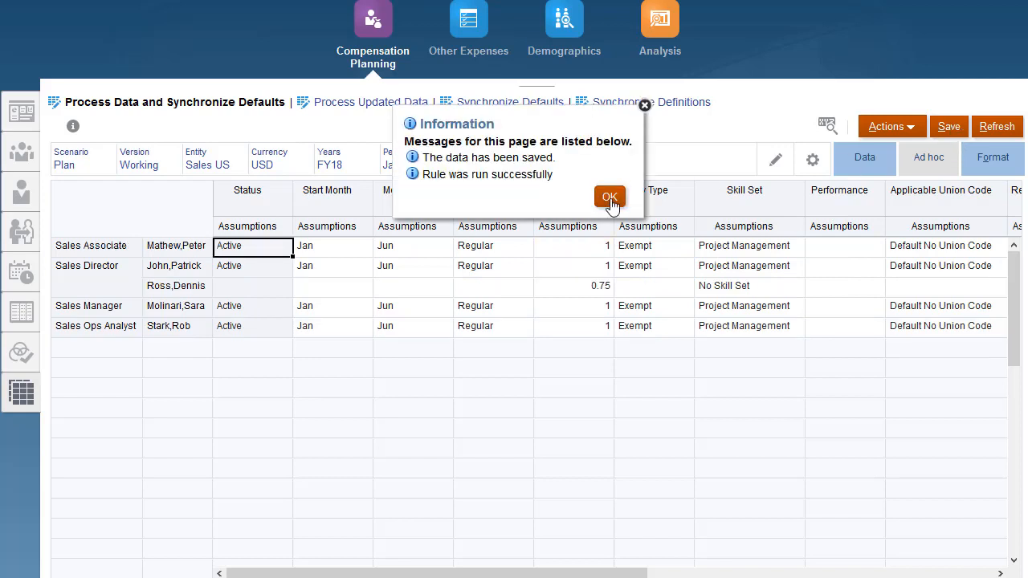
pyautogui.click(611, 196)
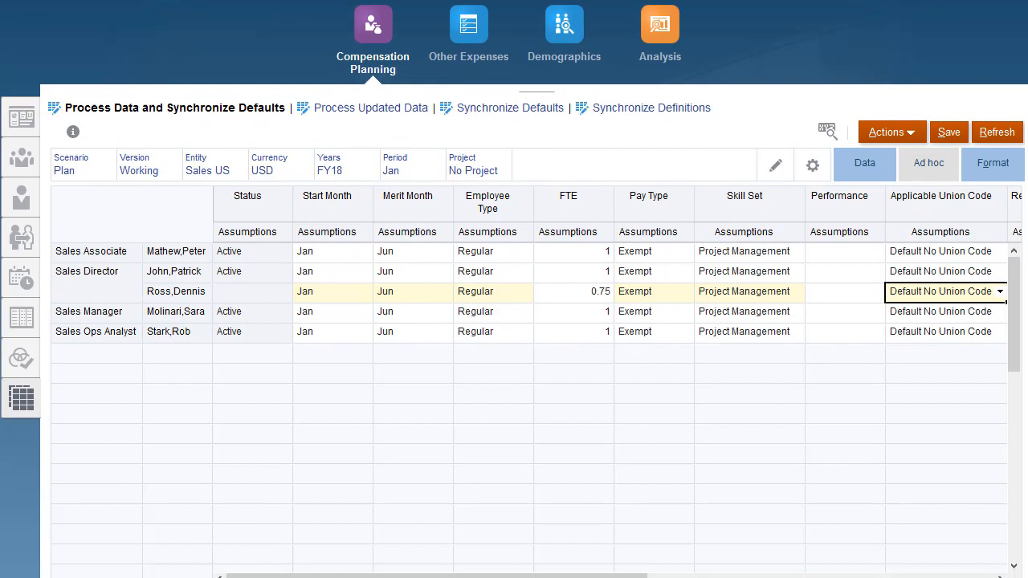
pyautogui.hscroll(3)
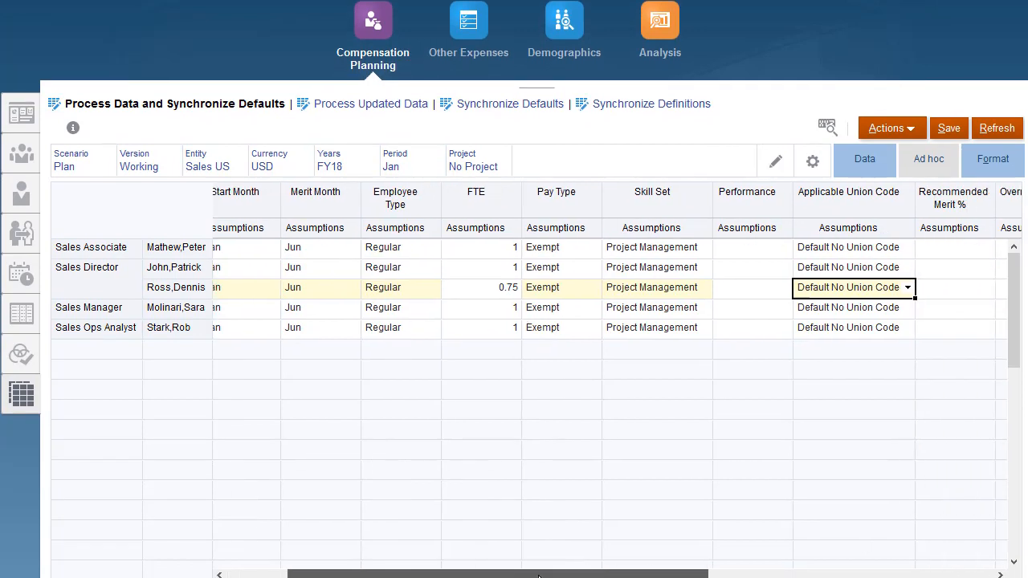
pyautogui.hscroll(3)
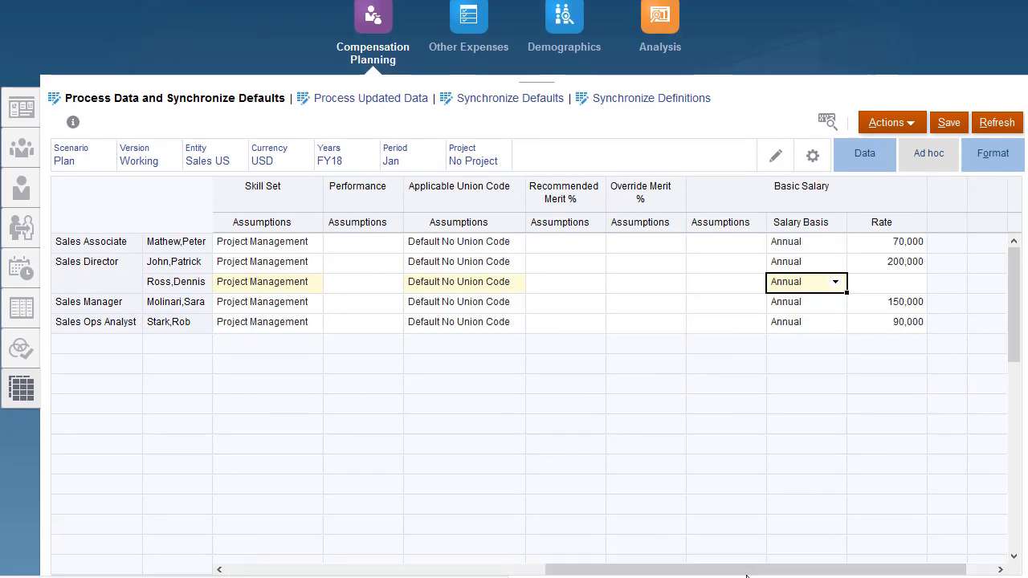
pyautogui.write('240k')
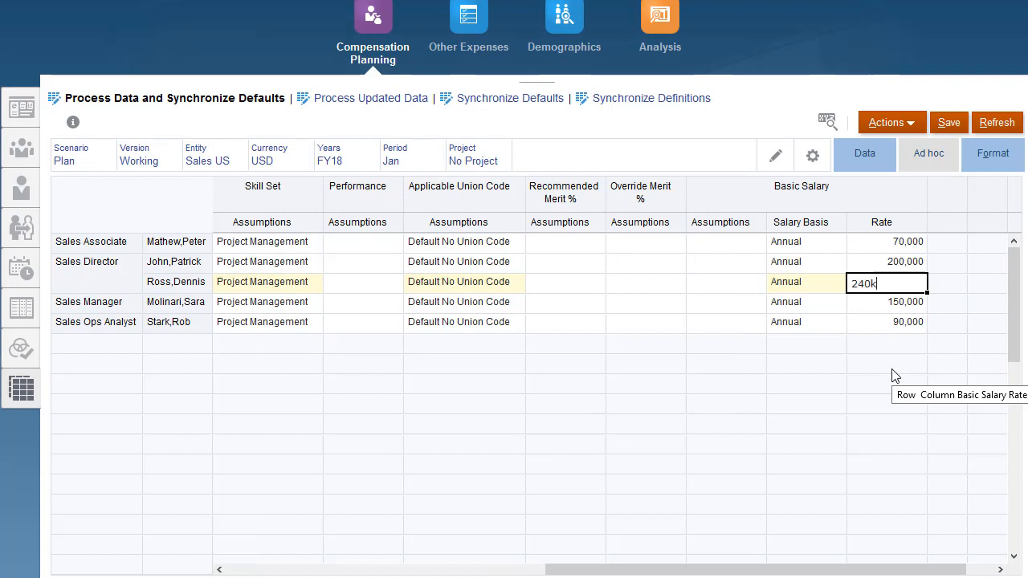
pyautogui.click(947, 122)
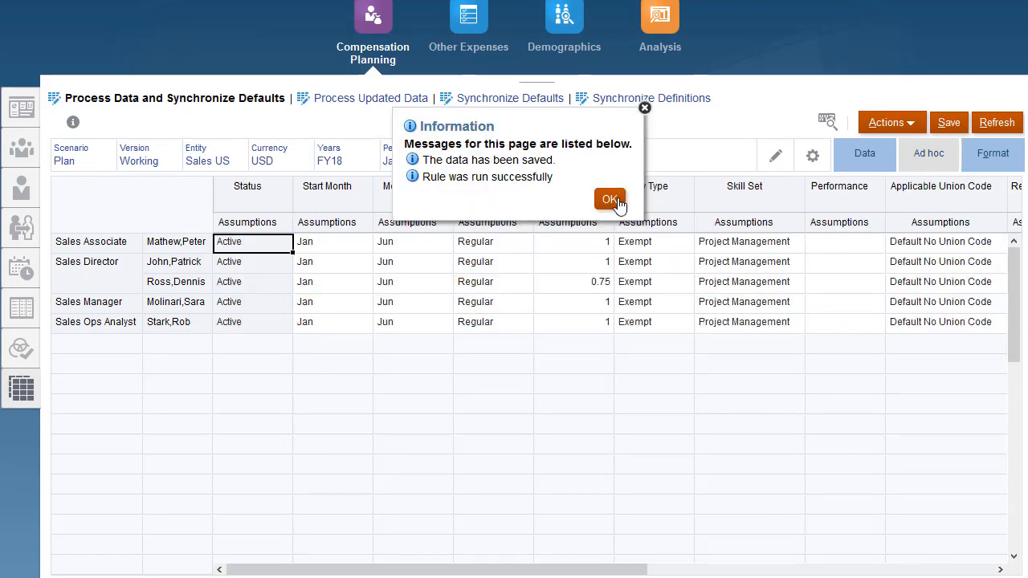
pyautogui.click(611, 199)
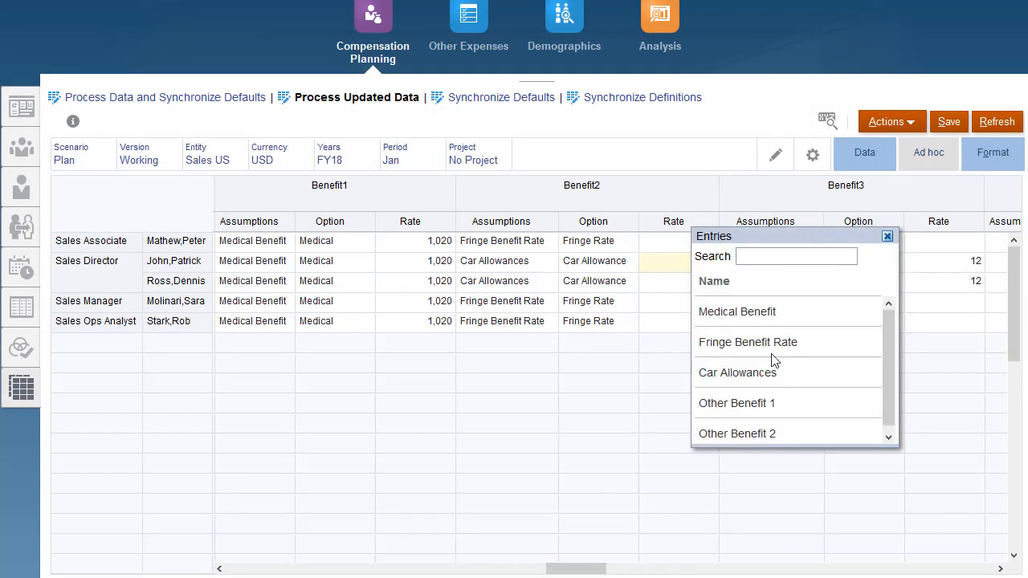
pyautogui.click(736, 373)
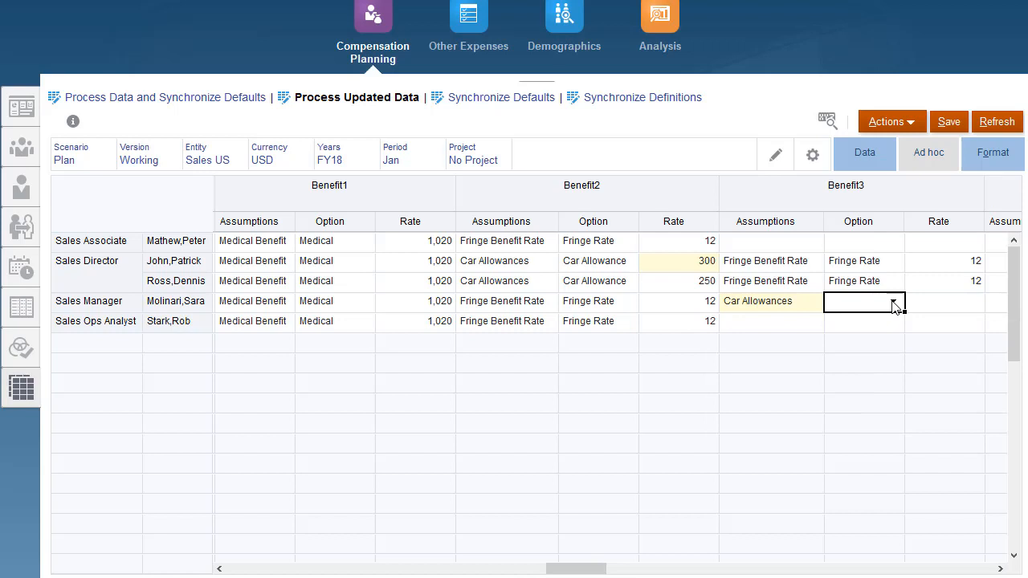
pyautogui.click(864, 302)
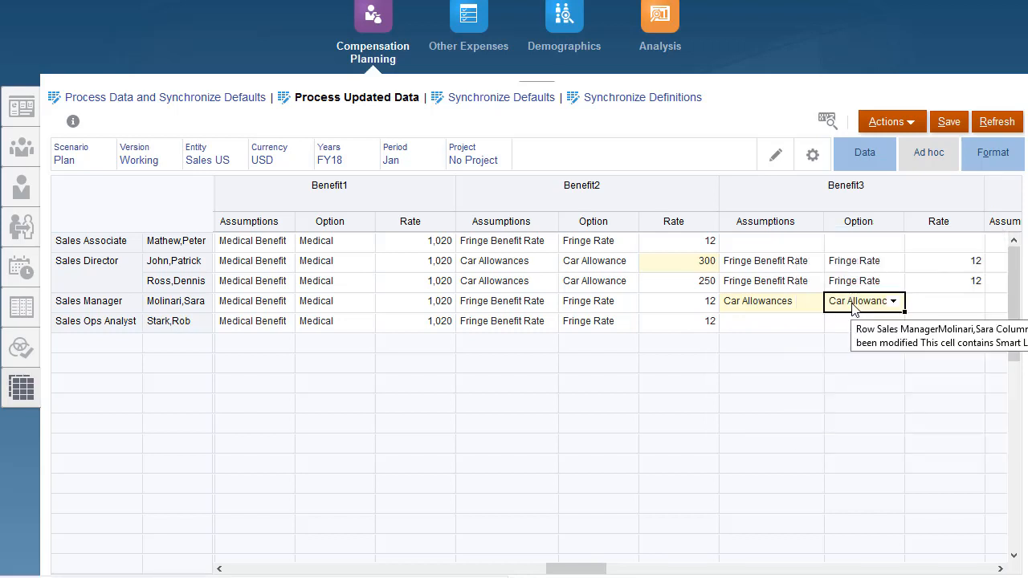
pyautogui.write('225')
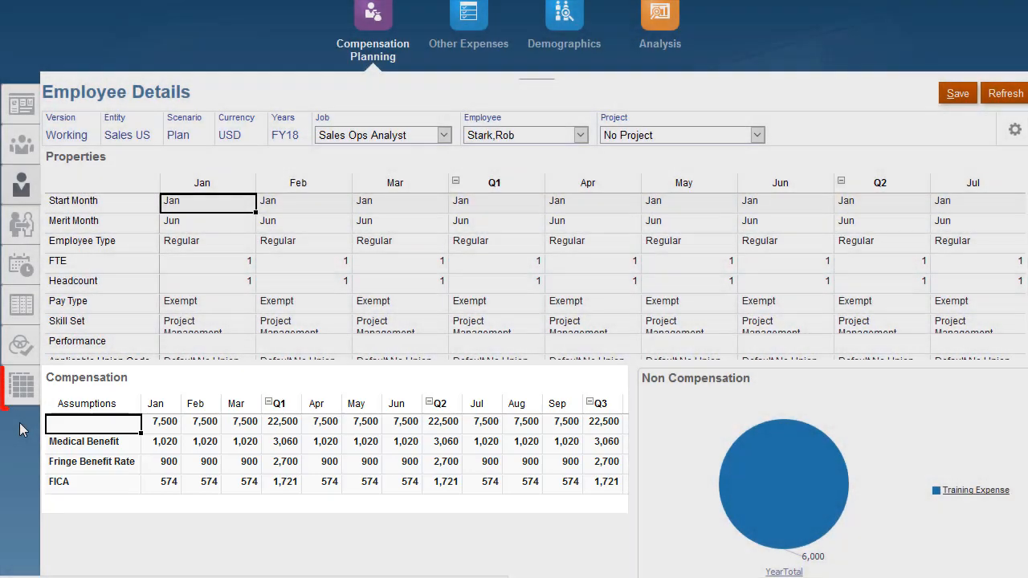
pyautogui.click(21, 380)
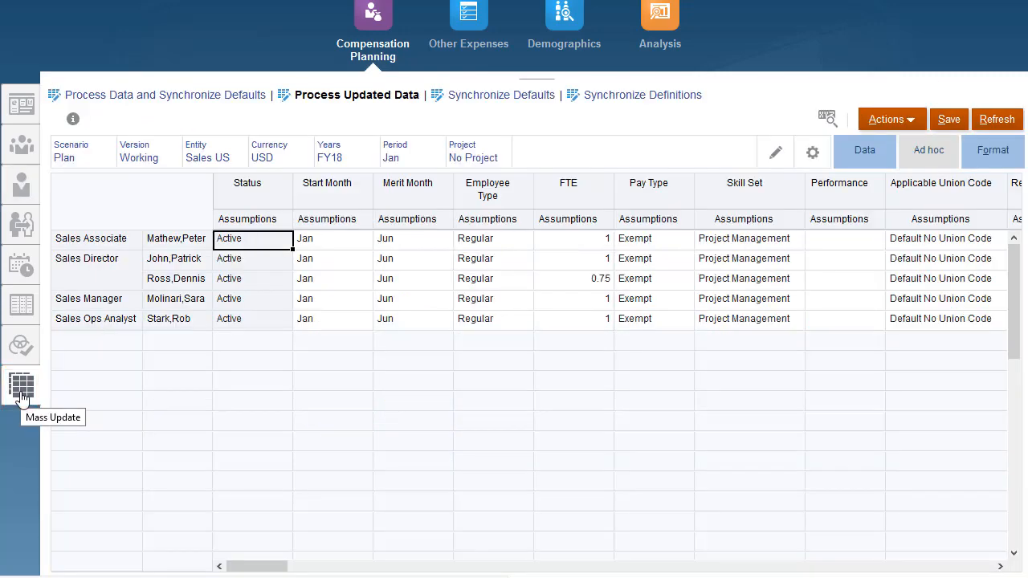
pyautogui.click(501, 95)
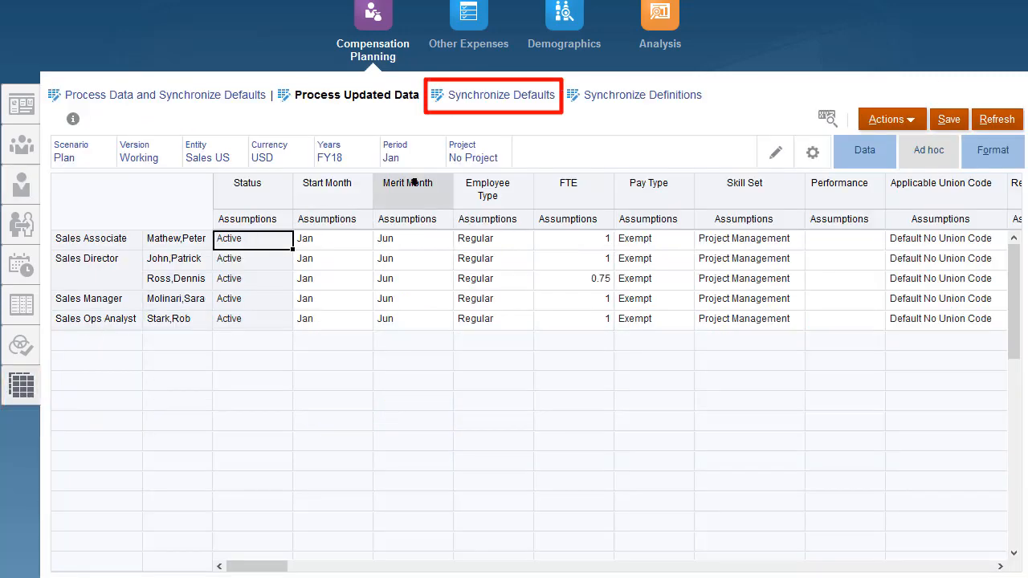
pyautogui.click(502, 95)
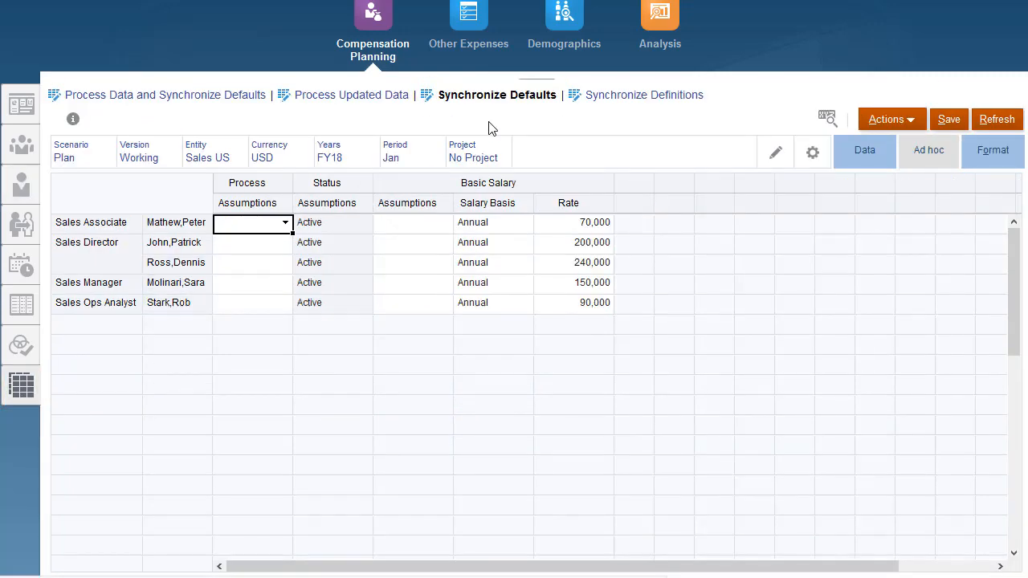
pyautogui.click(251, 302)
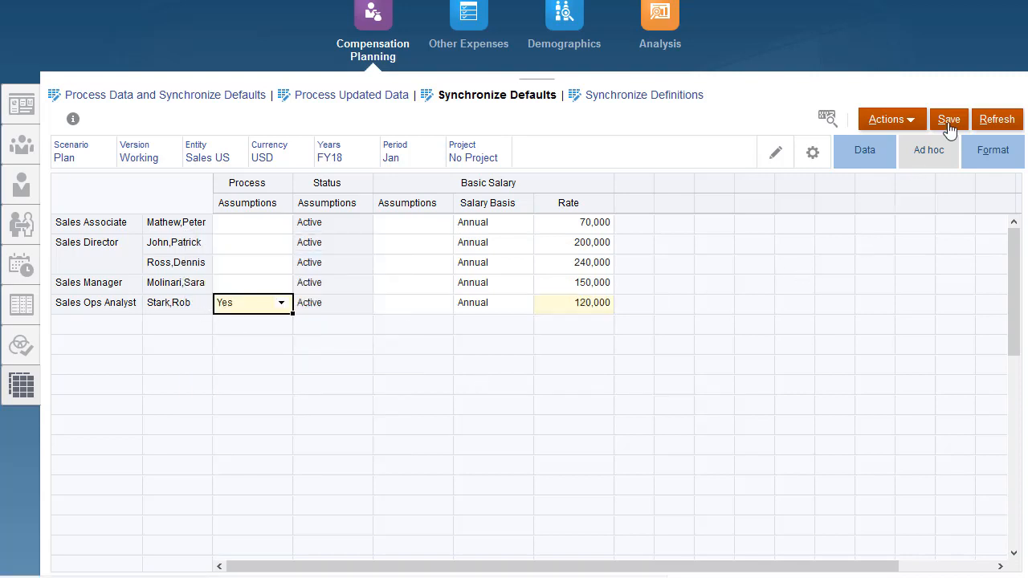
pyautogui.click(948, 119)
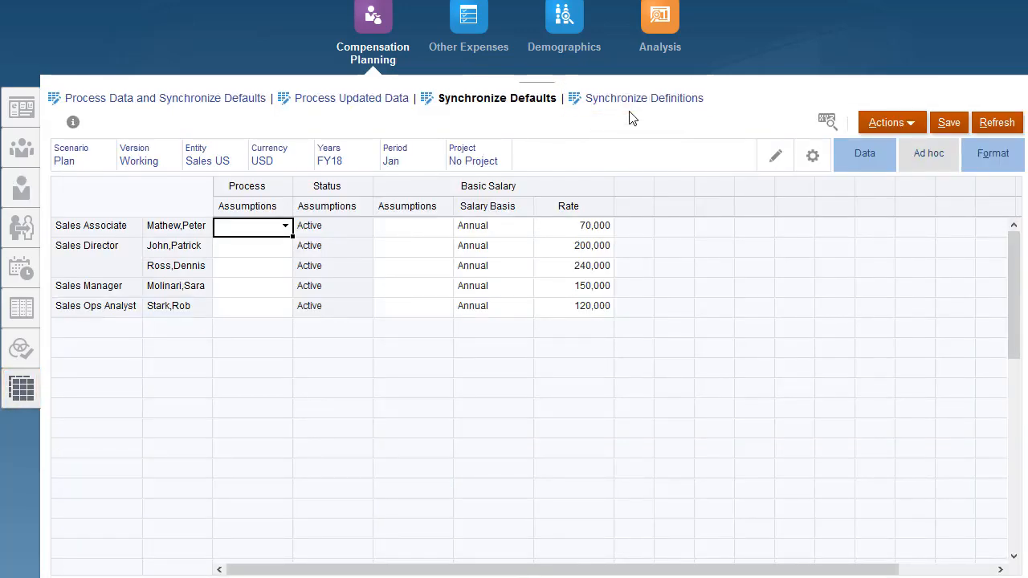
pyautogui.click(642, 98)
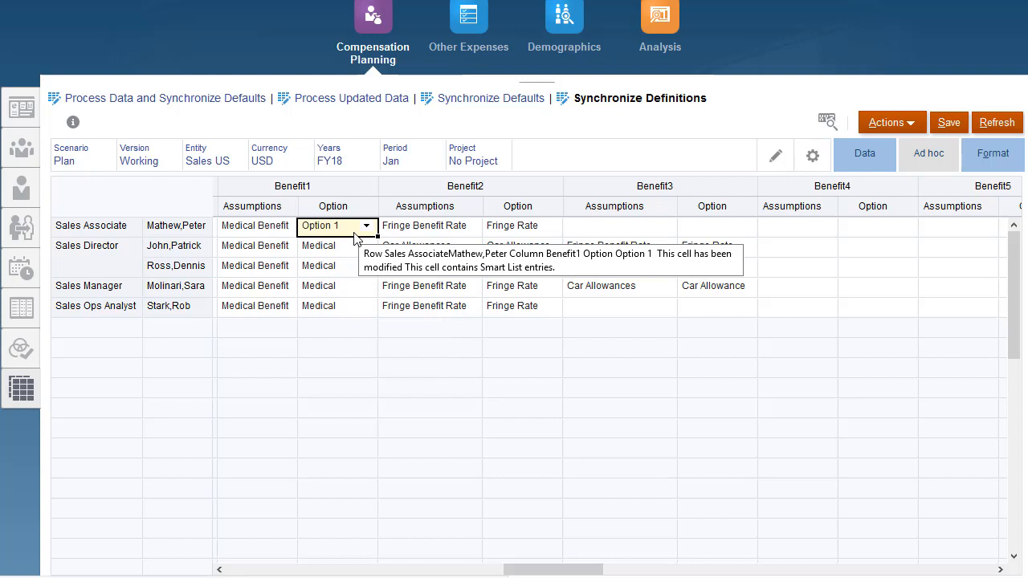
pyautogui.click(948, 122)
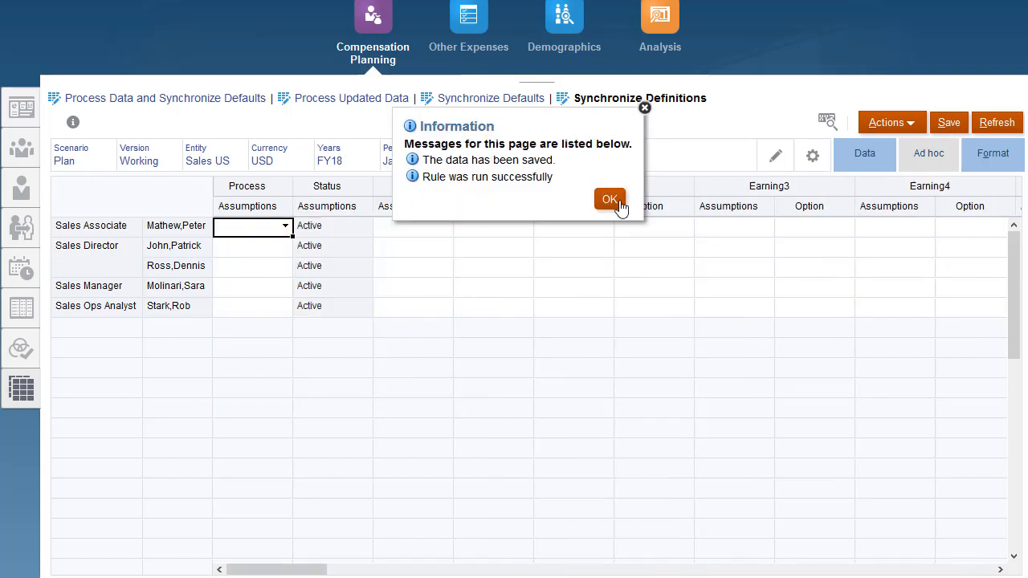
pyautogui.click(610, 199)
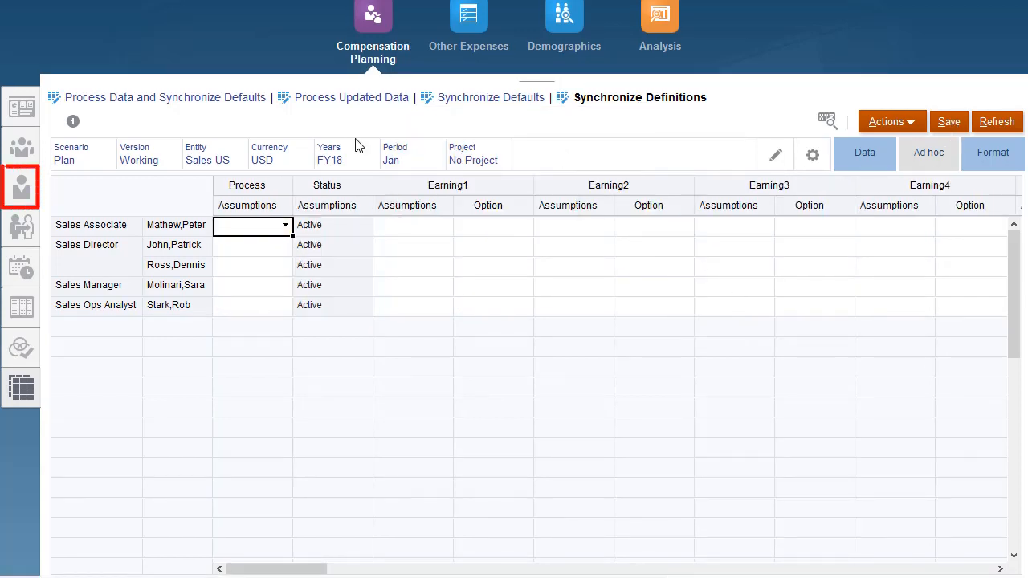